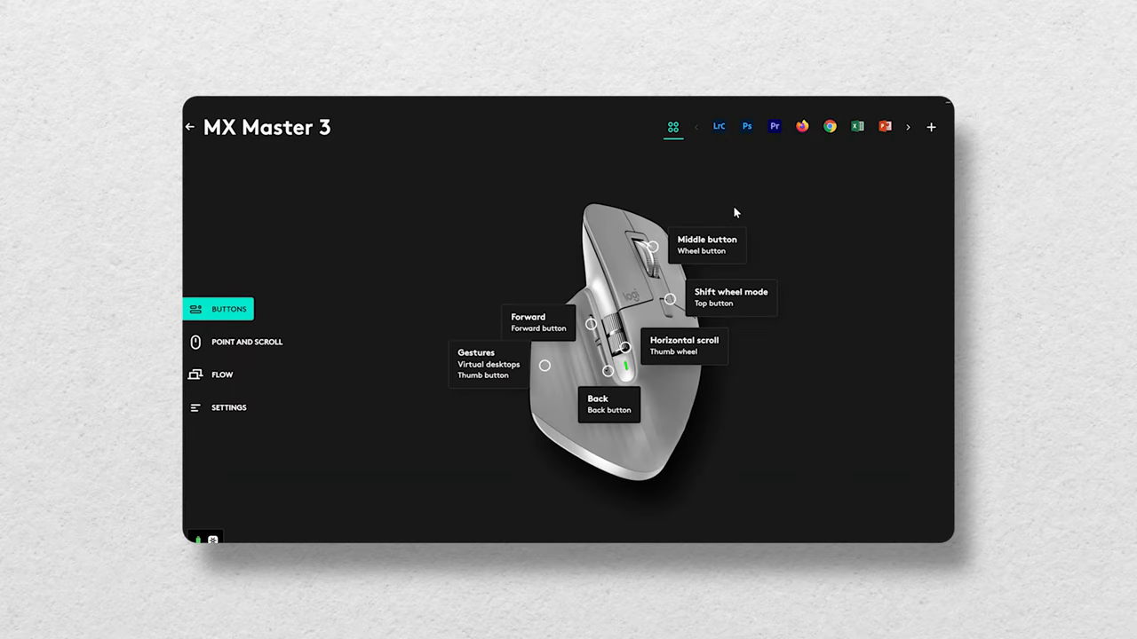
For Premiere Pro, assign Redo to the forward button and begin reassigning the back button
click(774, 126)
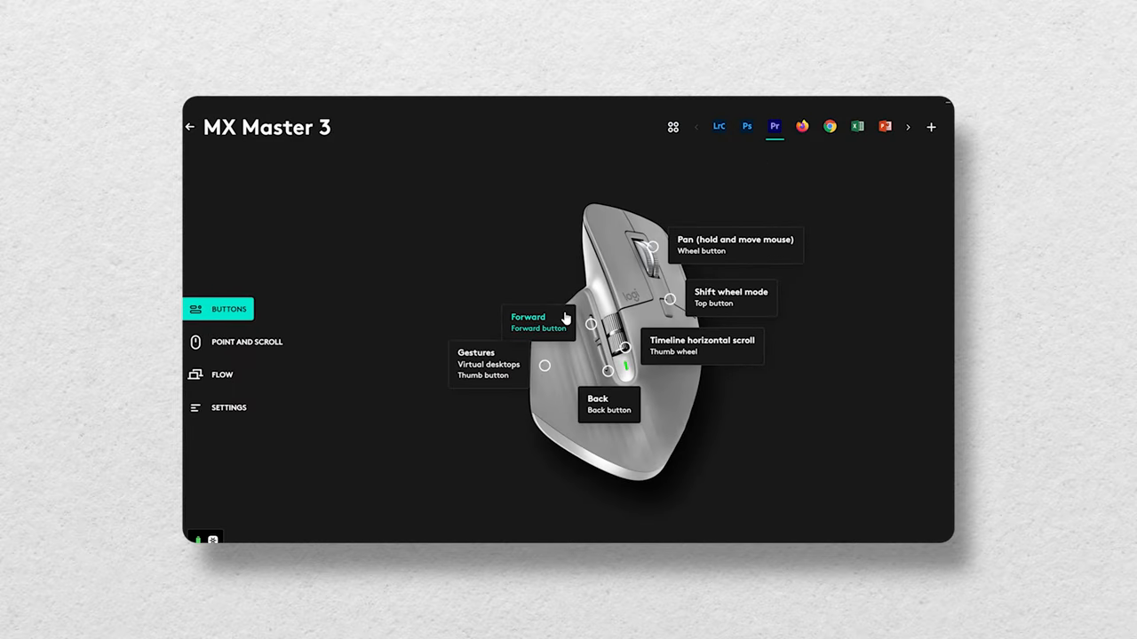
click(537, 321)
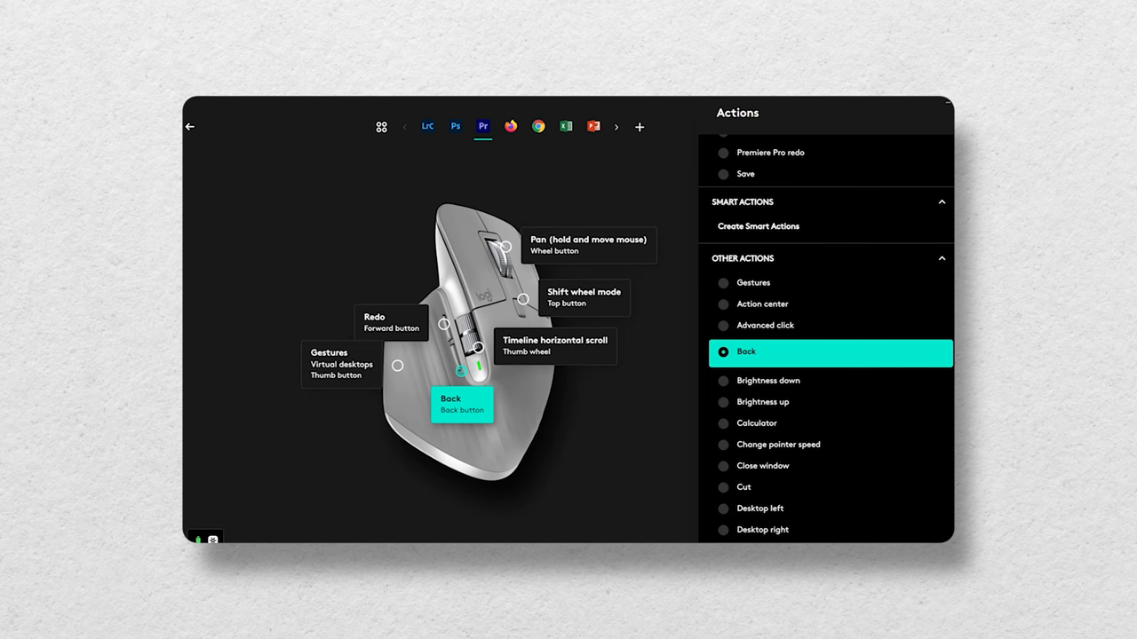
scroll(down, 3)
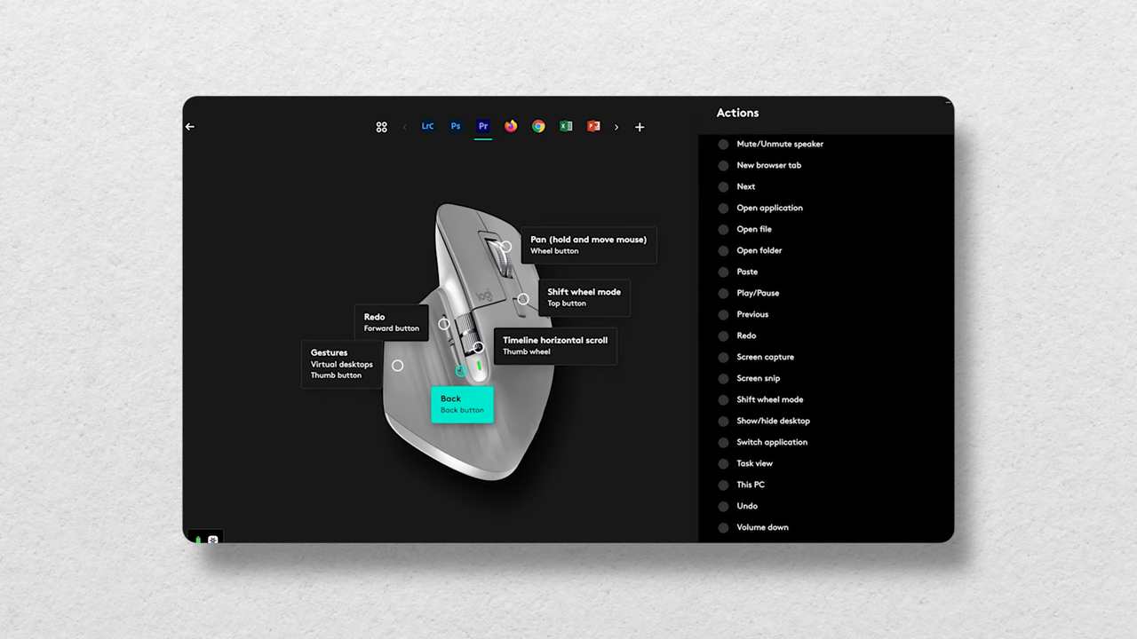
click(721, 460)
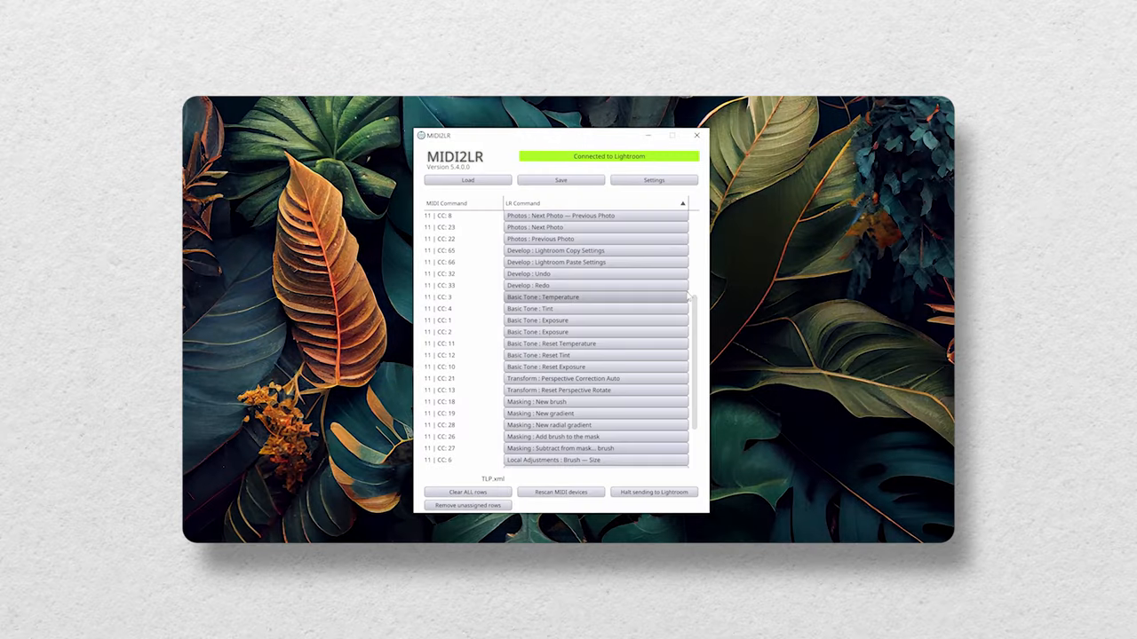
Show a control's LR Command categories such as Flagging, Basic Tone and Reset Color Adjustments
scroll(down, 3)
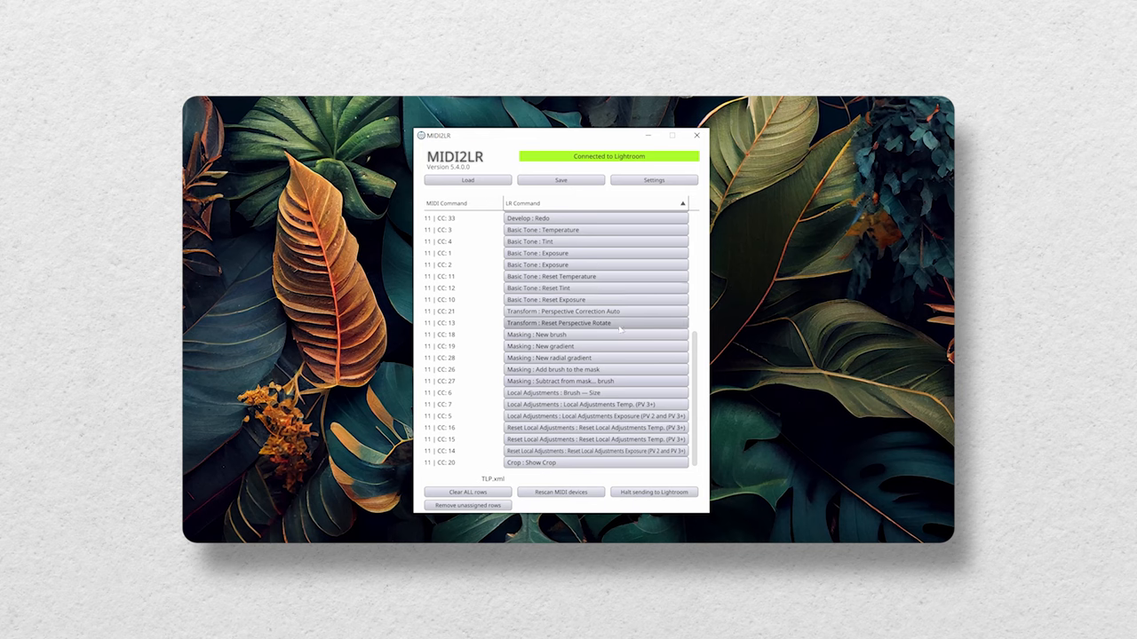
click(595, 216)
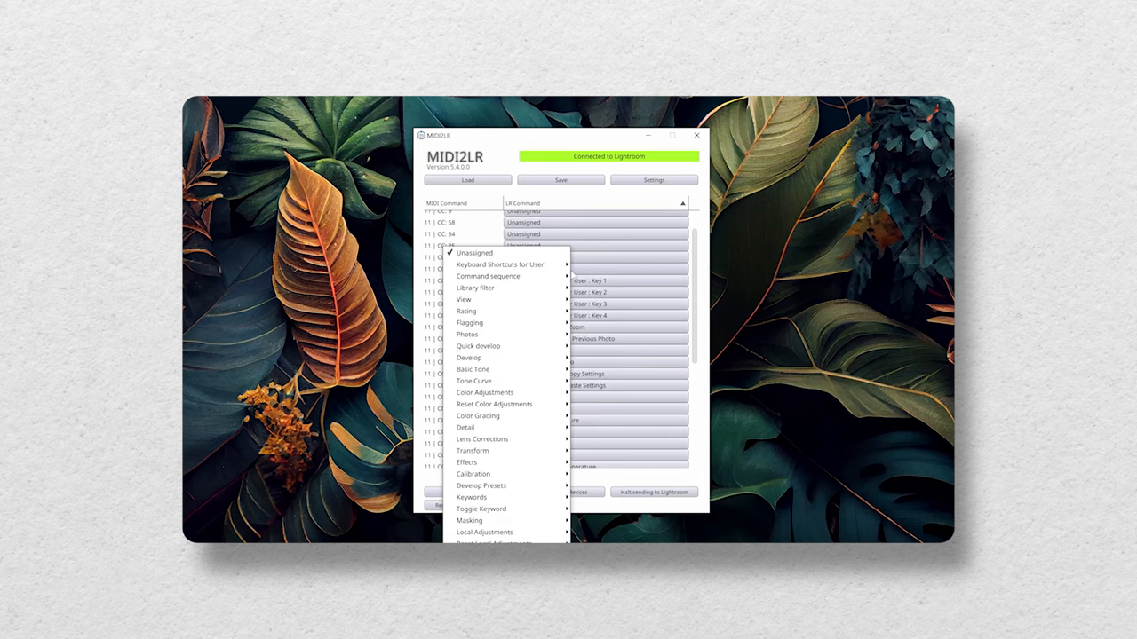
mouse_move(476, 288)
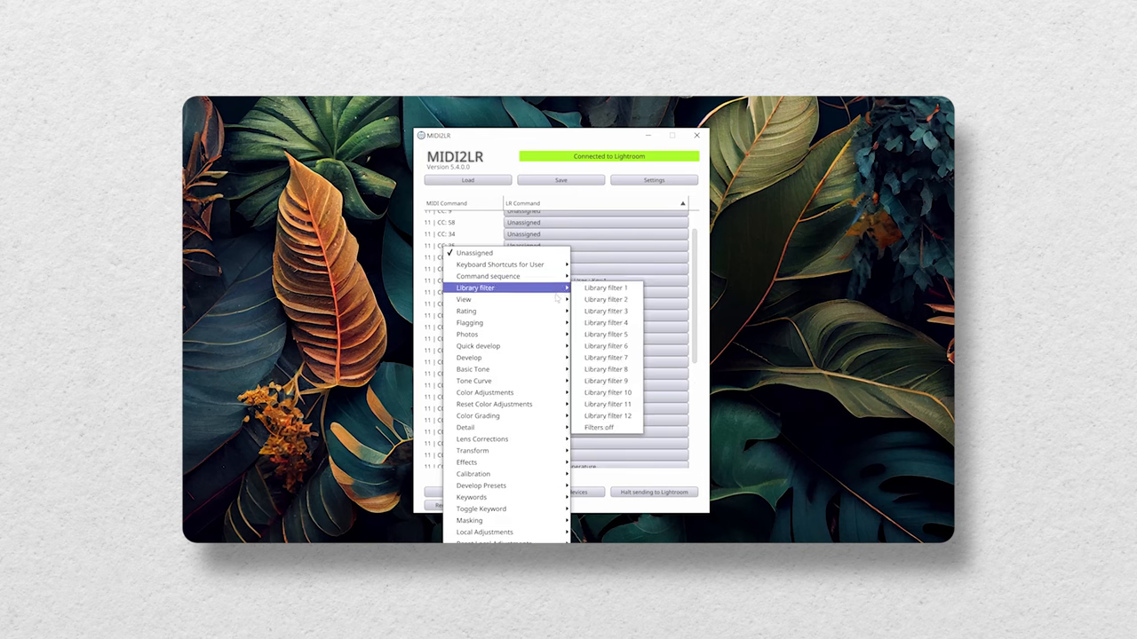
mouse_move(468, 323)
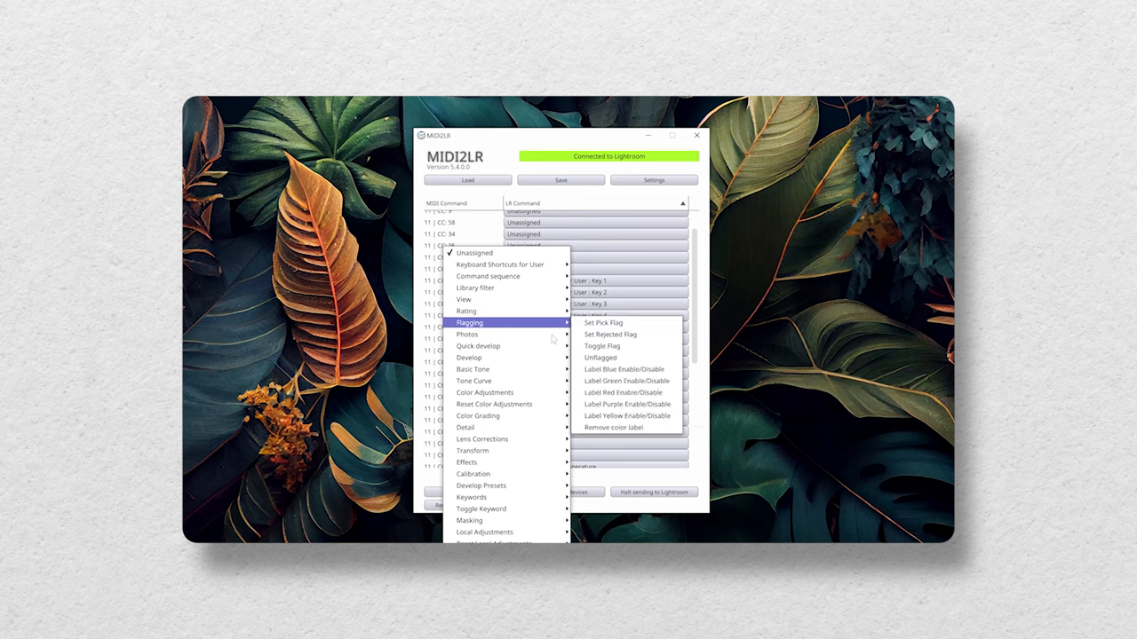
mouse_move(472, 368)
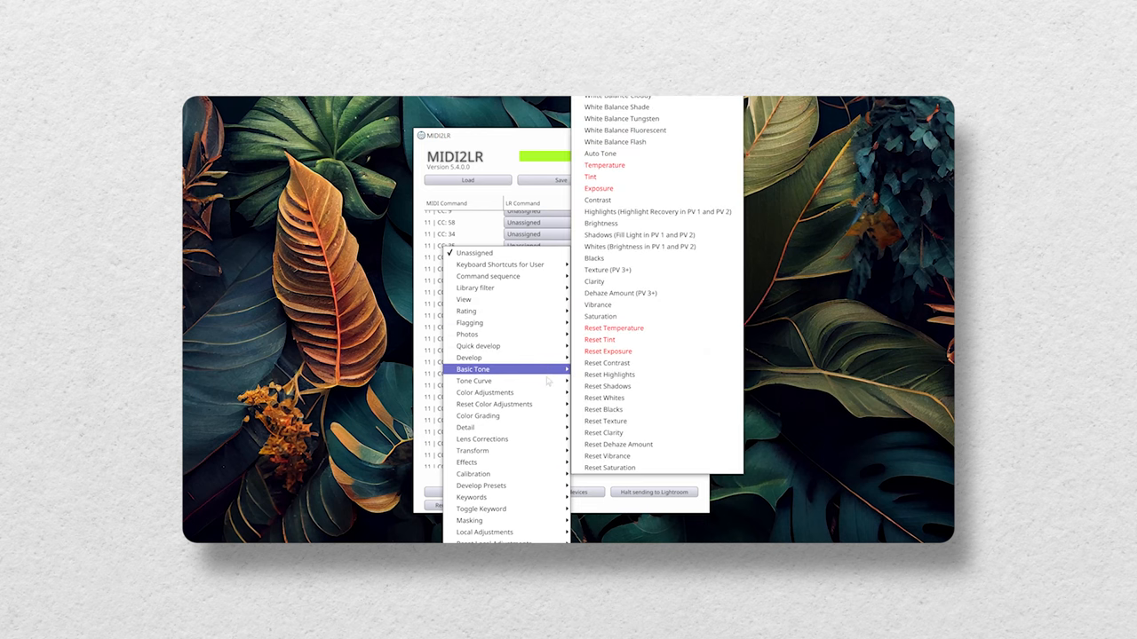
mouse_move(494, 405)
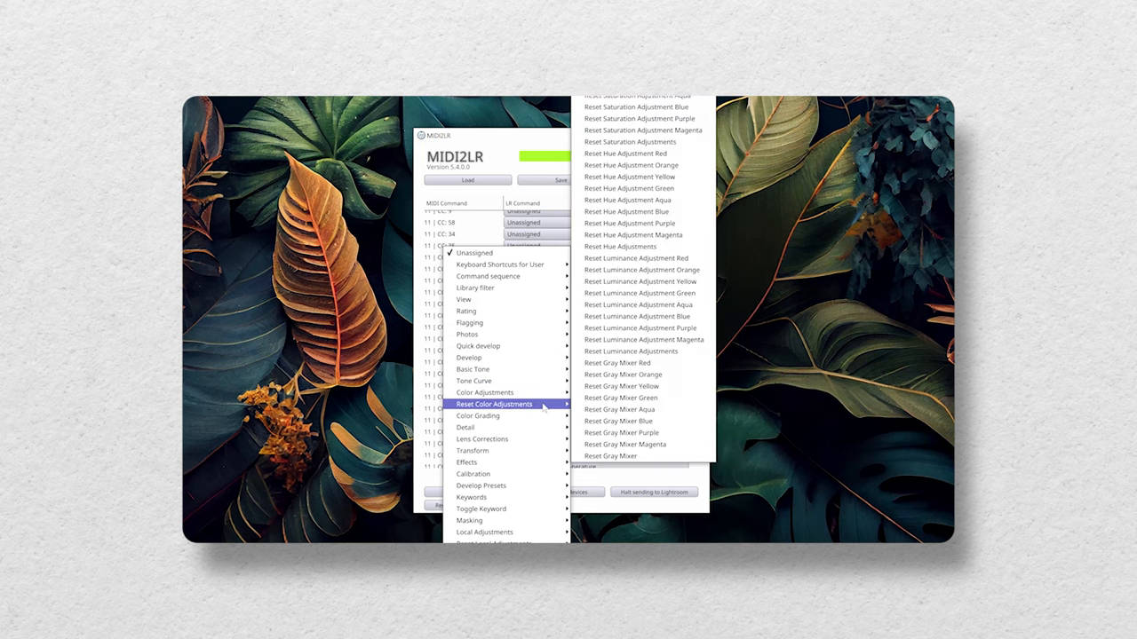